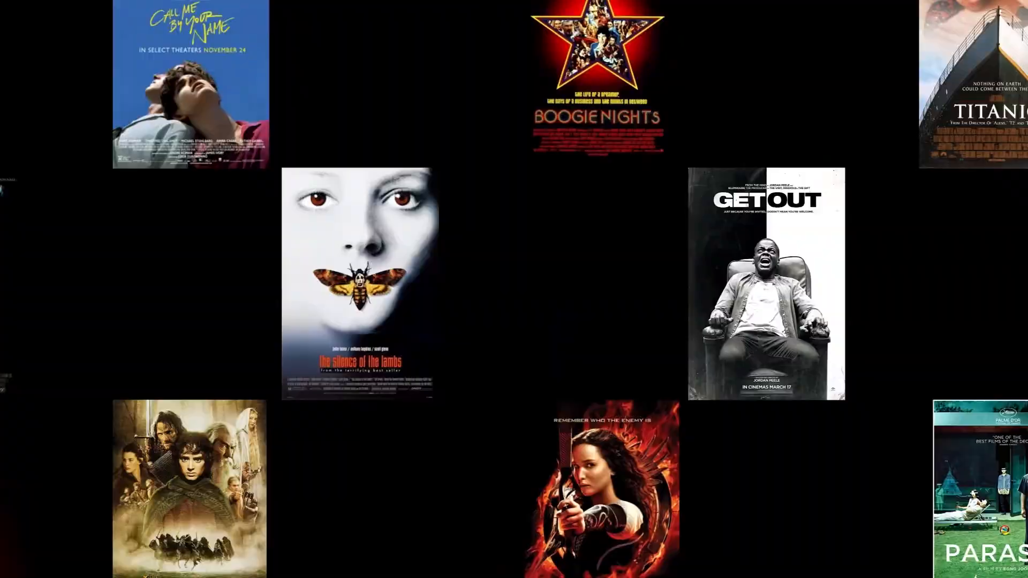
# Step: Test the live feedback form's fields, triggering the 'Please fill out this field' prompt on email
pyautogui.scroll(-3)
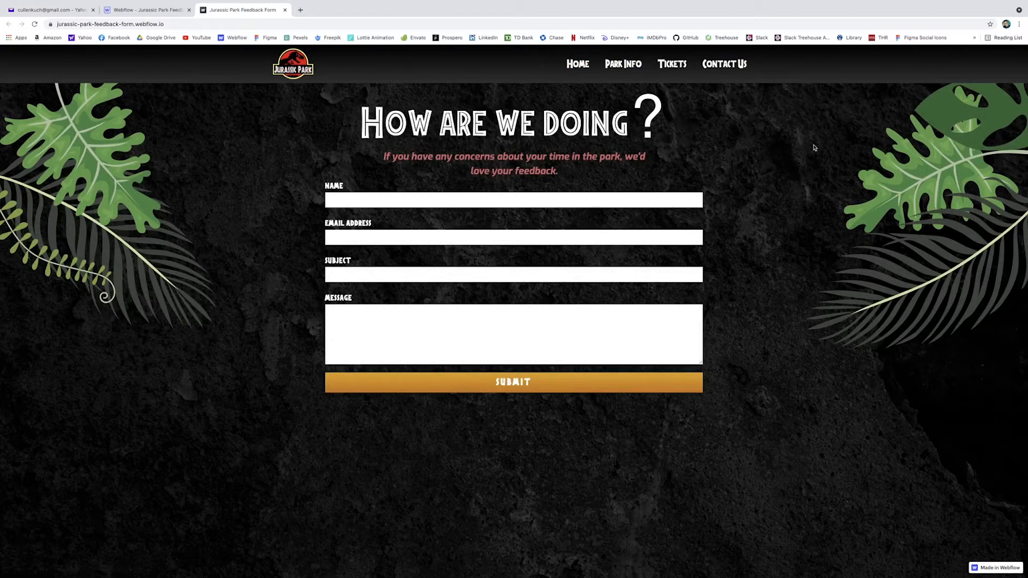
pyautogui.moveTo(397, 221)
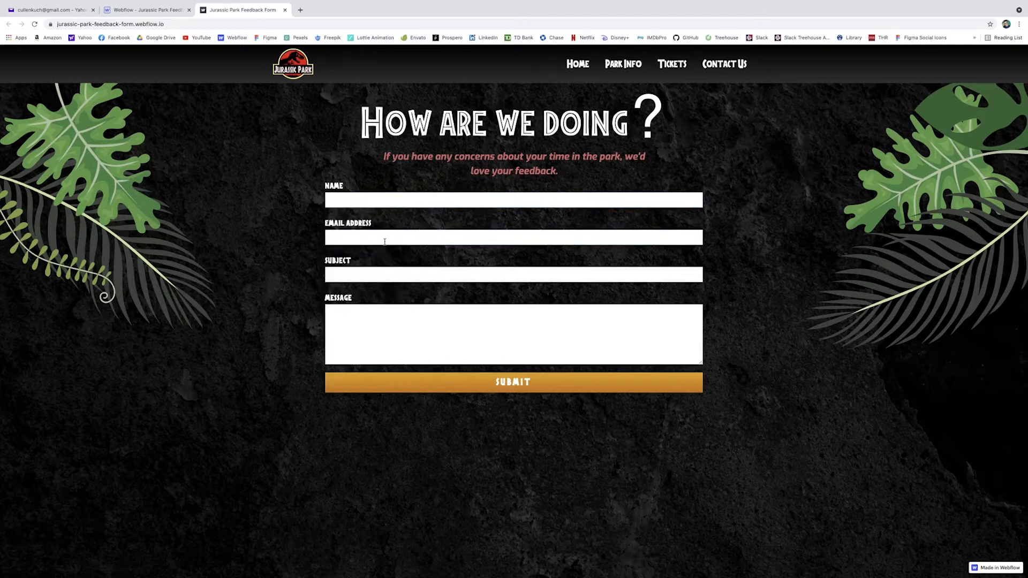
pyautogui.click(513, 382)
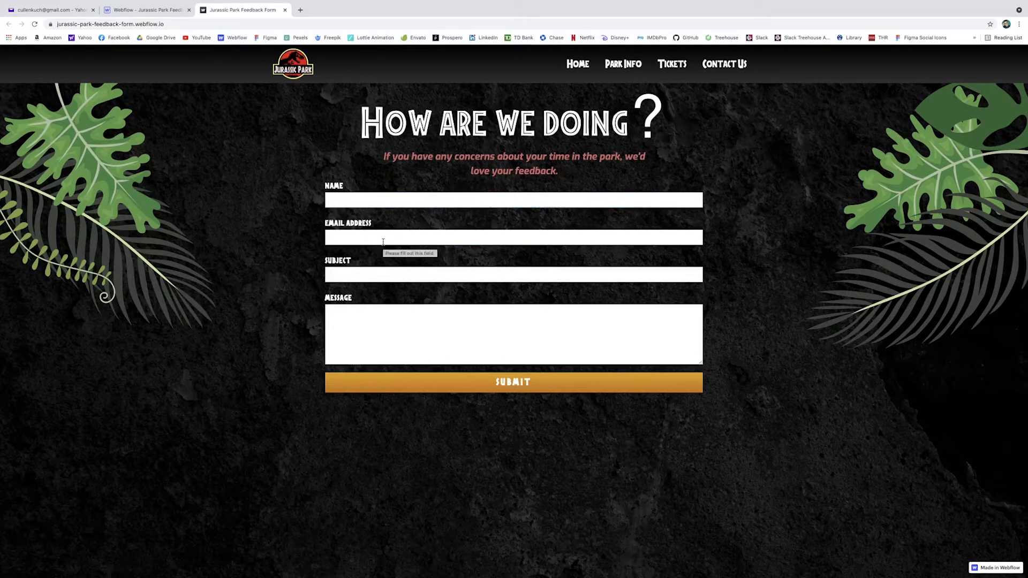
pyautogui.click(410, 201)
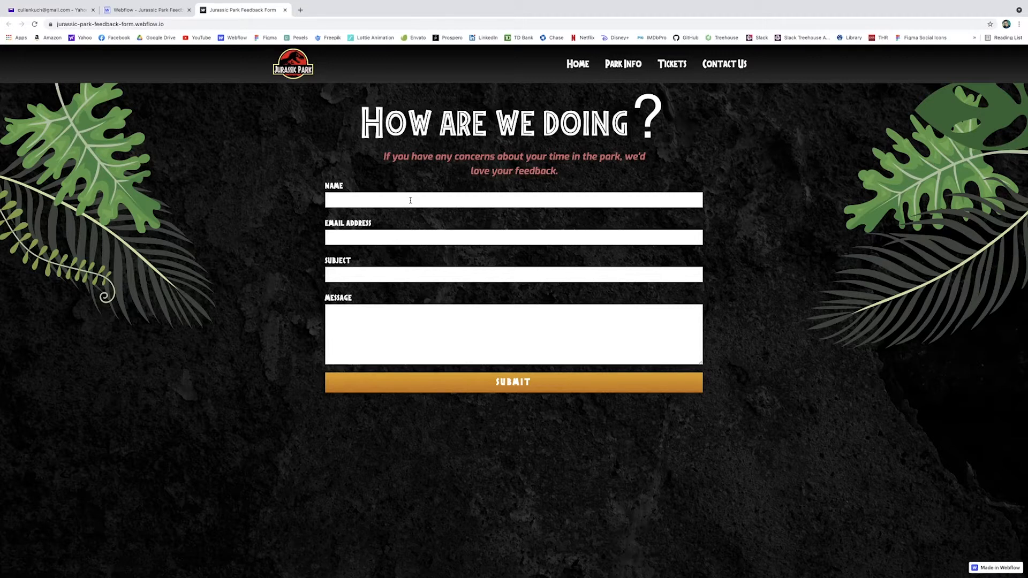